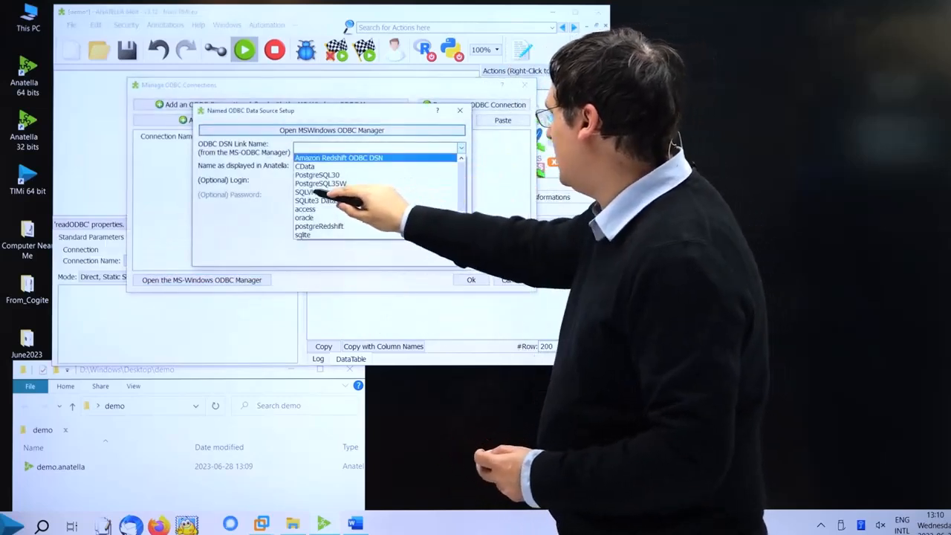
Create ODBC connection SQLVM with login franktest and password enabled, and assign it.
click(300, 191)
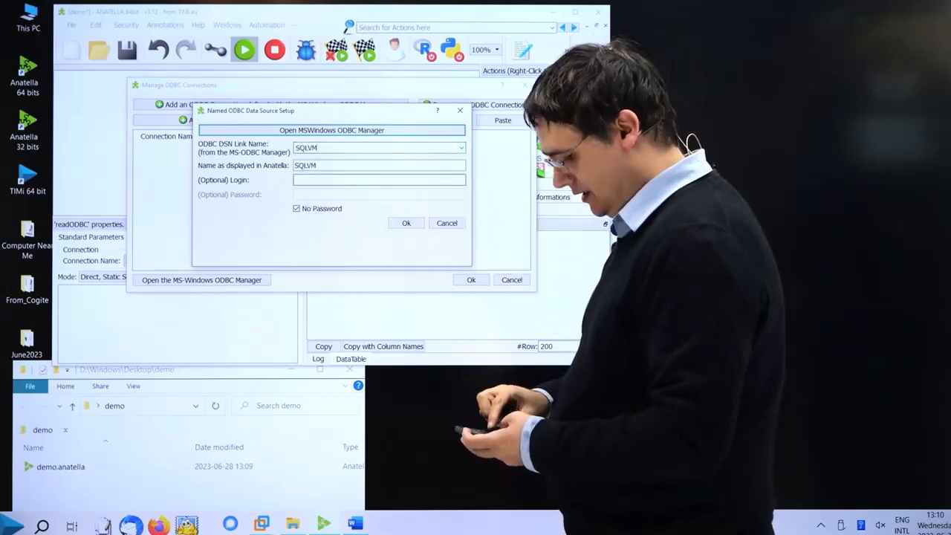
text(fran)
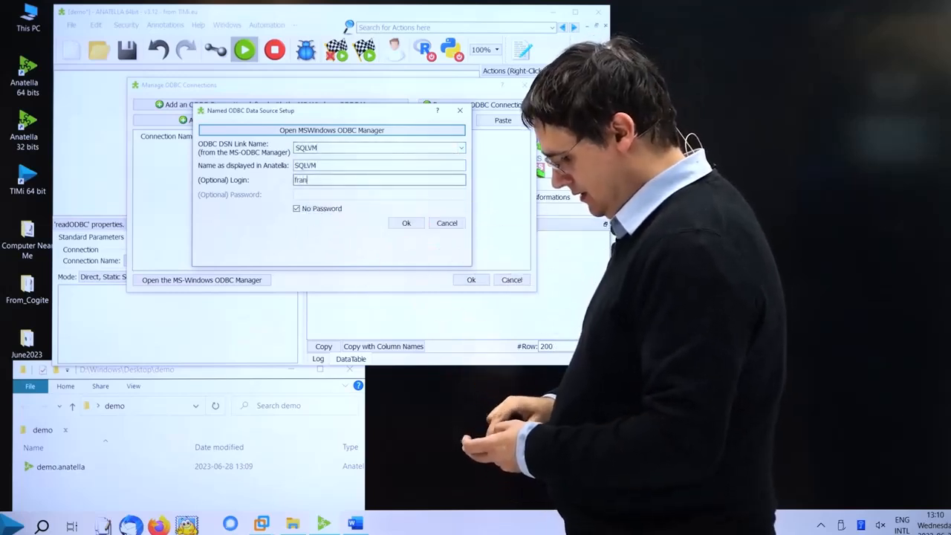
text(ktest)
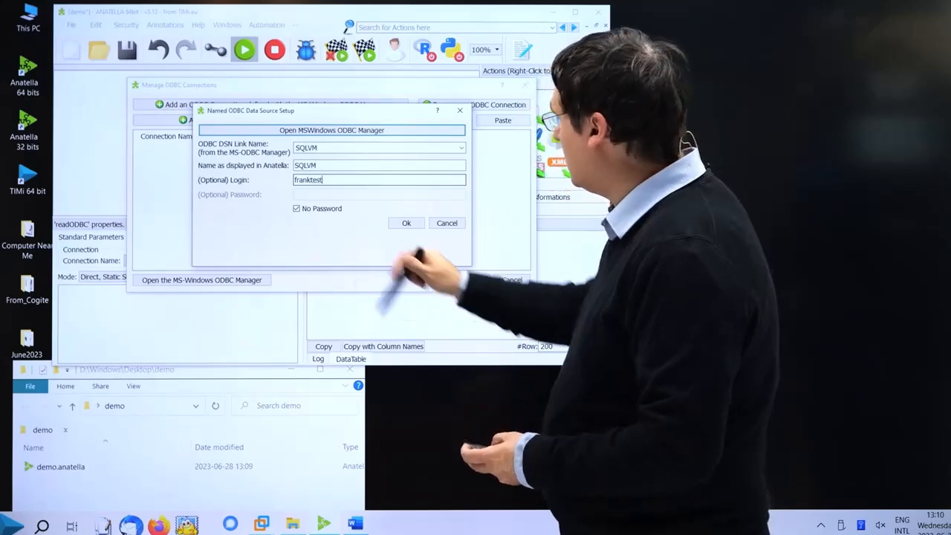
click(296, 207)
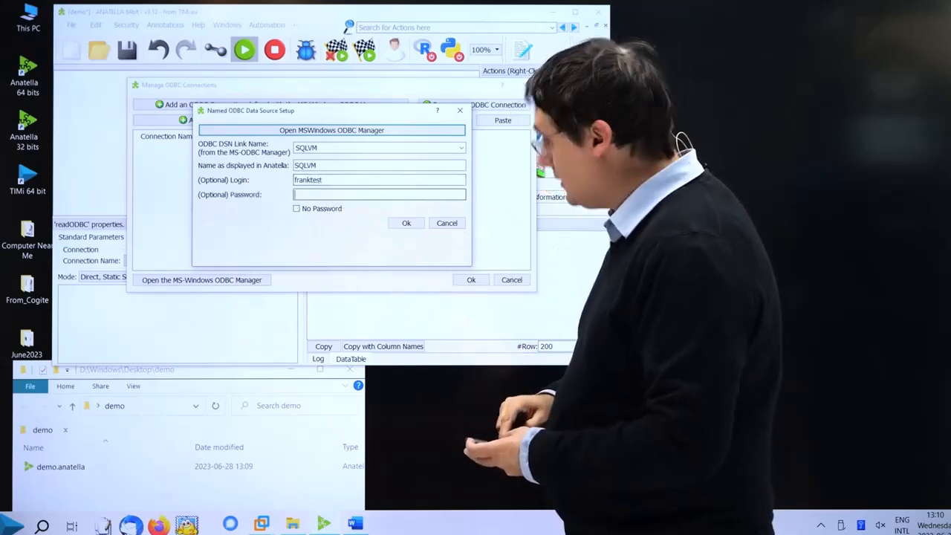
click(405, 223)
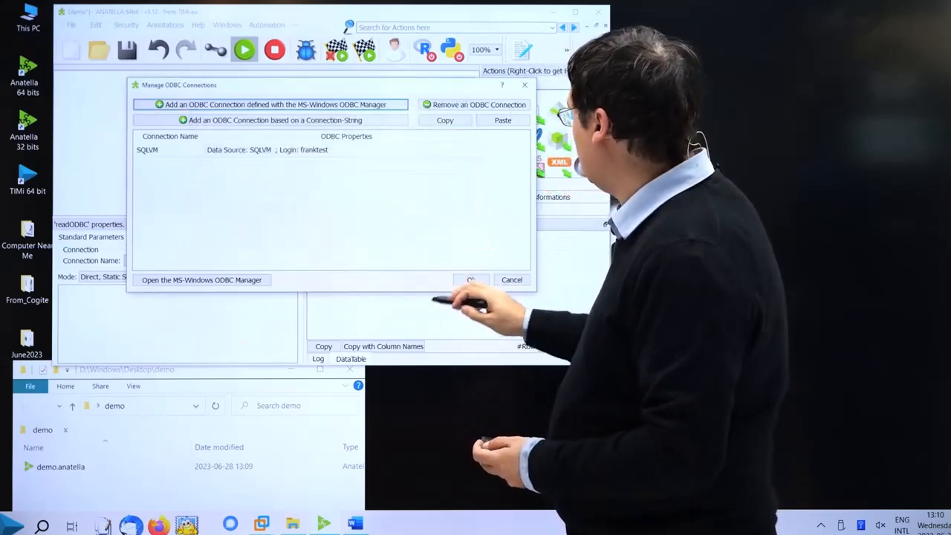
click(147, 149)
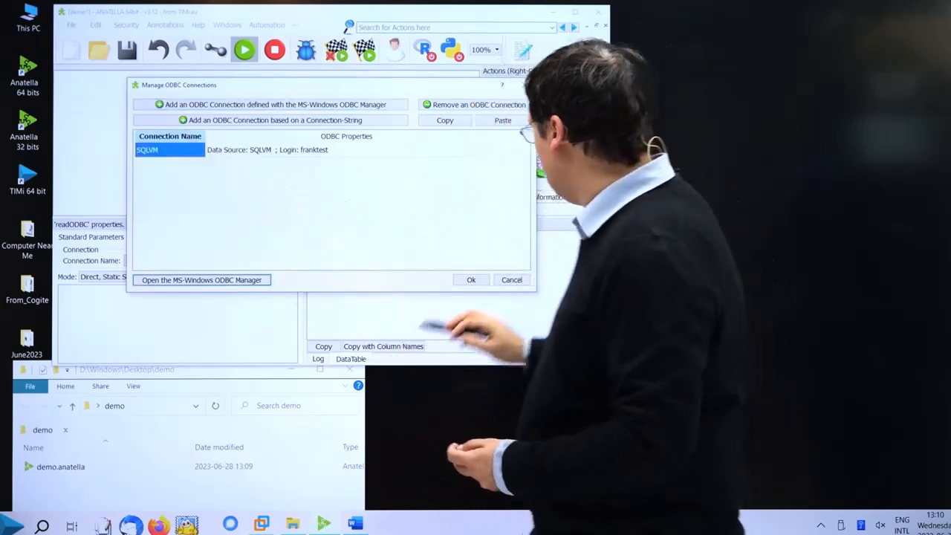
click(471, 279)
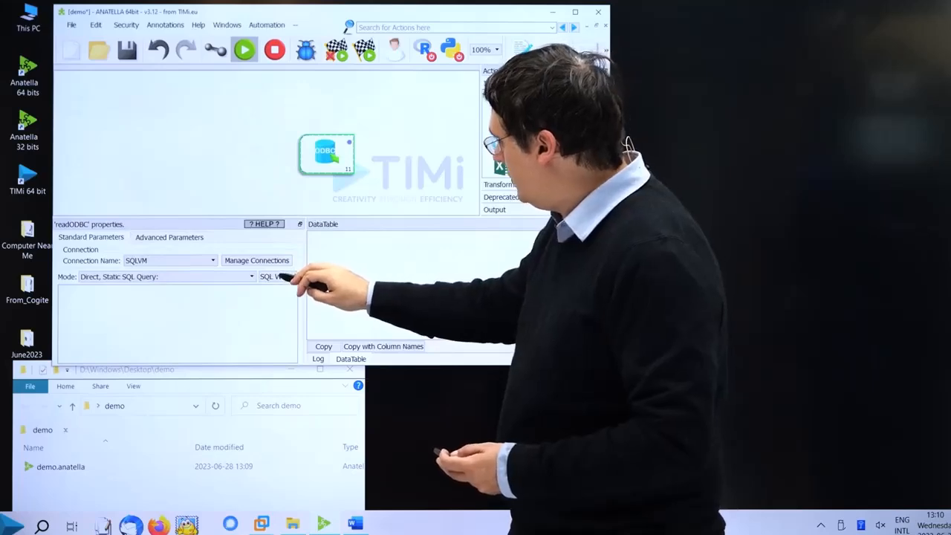
Generate a SELECT * query on the censusincome table with the SQL Wizard.
click(275, 276)
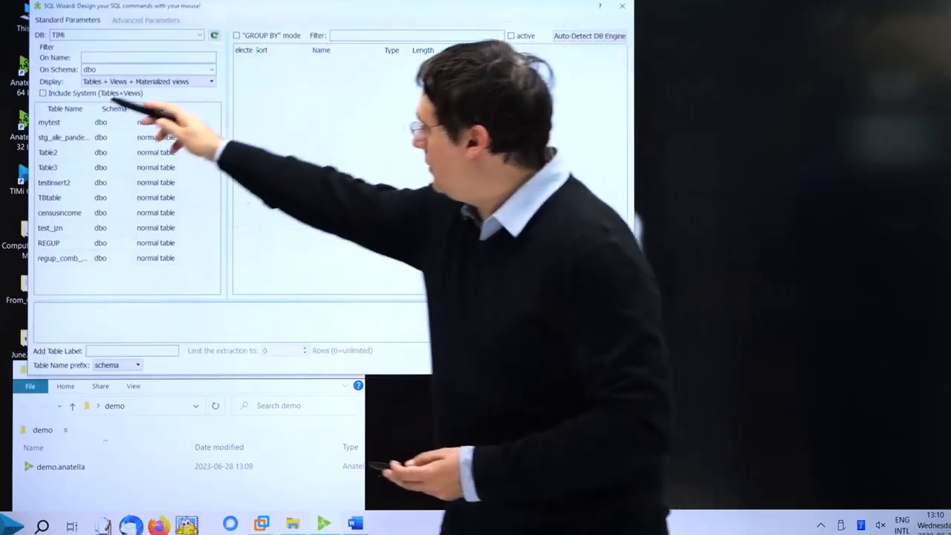
click(59, 213)
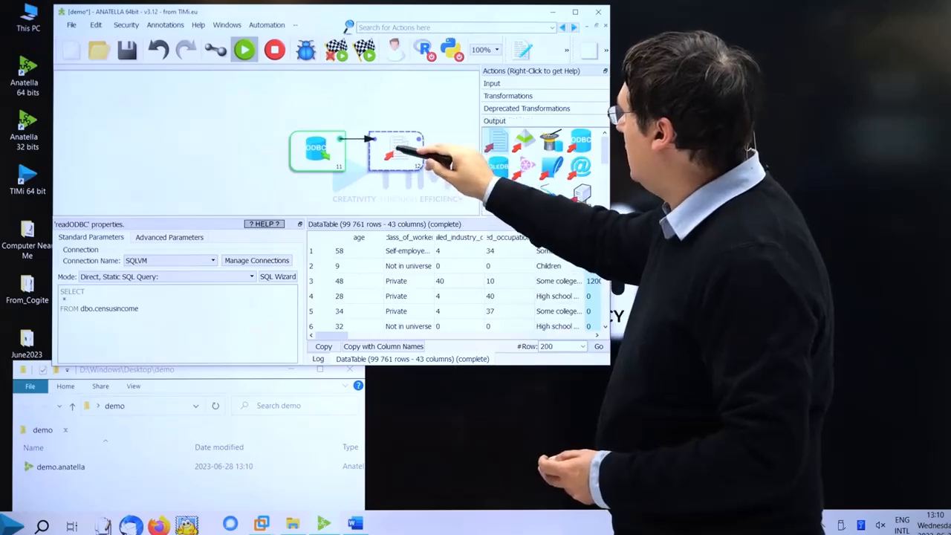
Set the writeCSV FileName parameter to aa.txt.
click(395, 152)
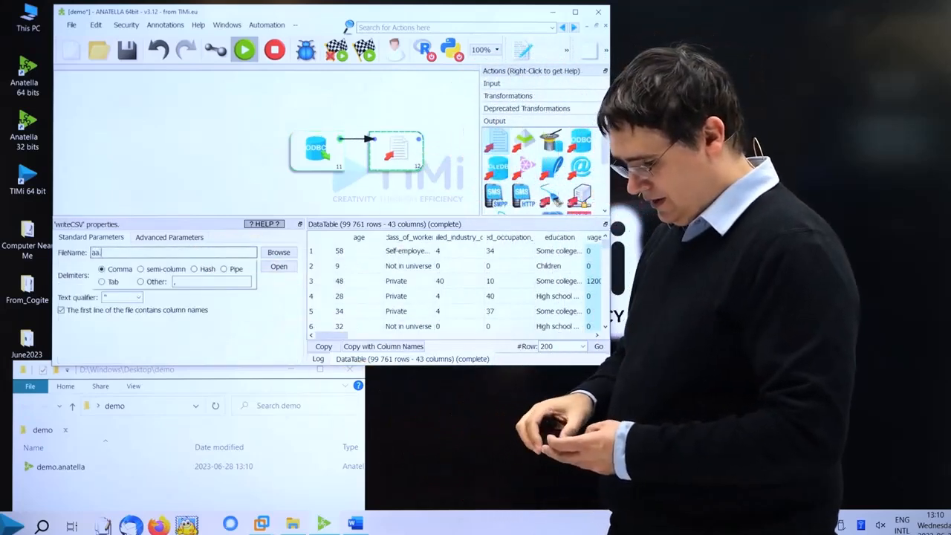
text(.txt)
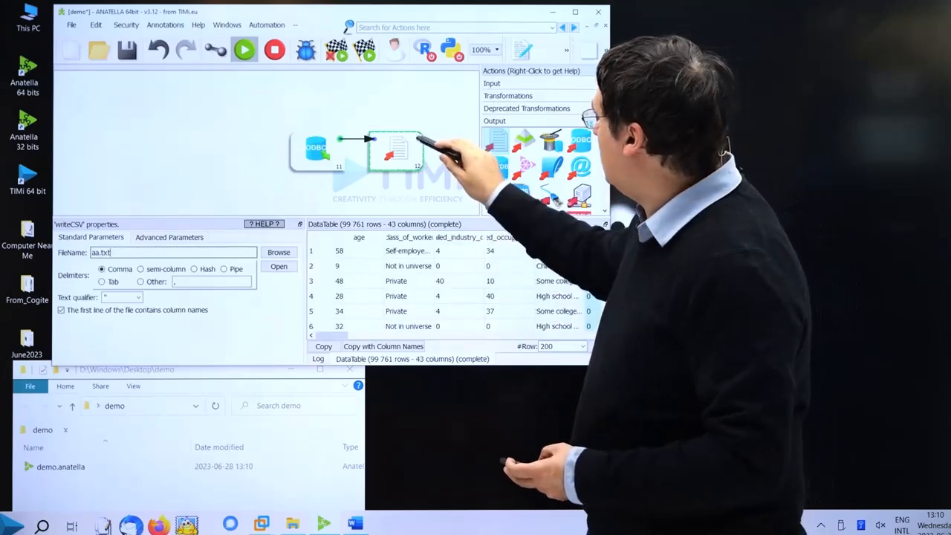